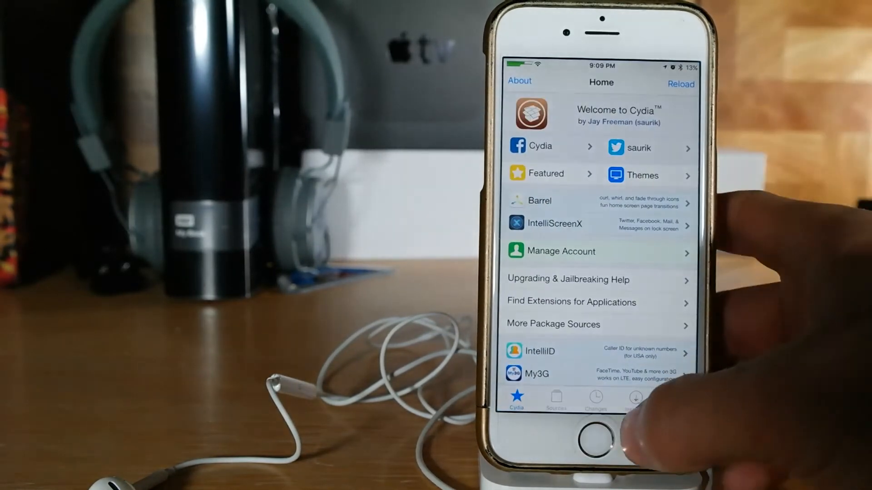
Show Cydia's installed packages and locate Cercube 3 (iOS 7/8/9) from BigBoss
left_click(634, 400)
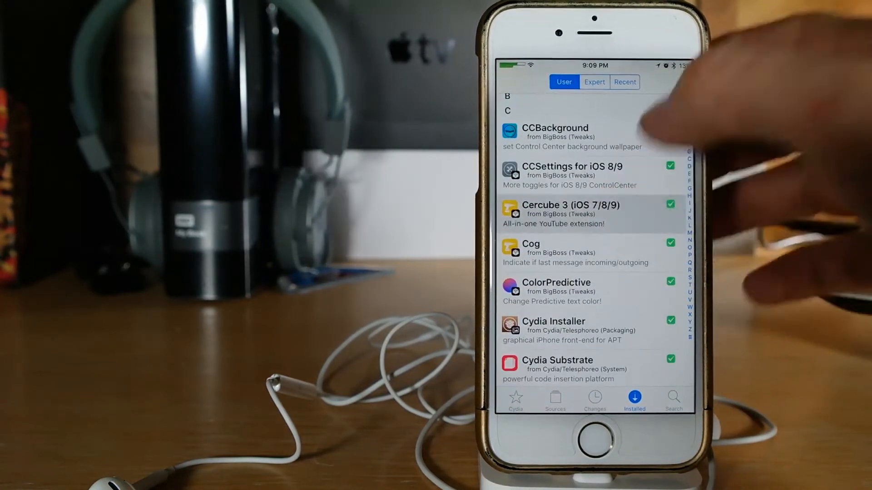
left_click(570, 214)
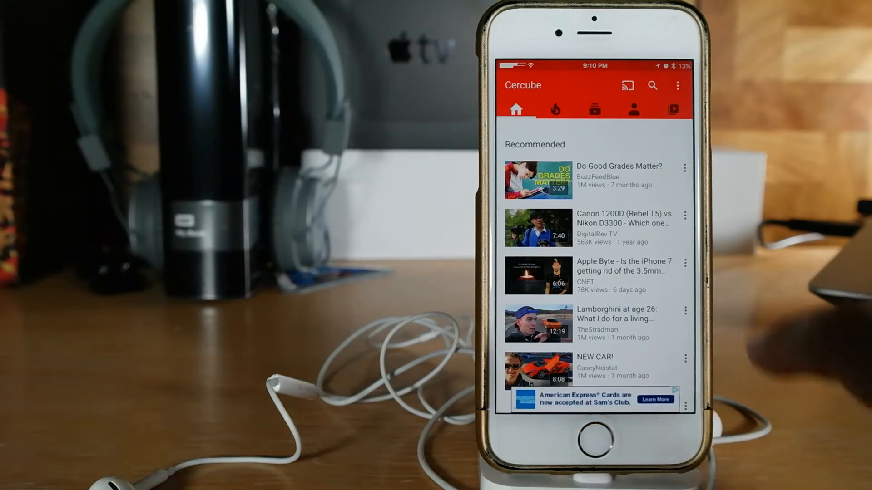
left_click(672, 109)
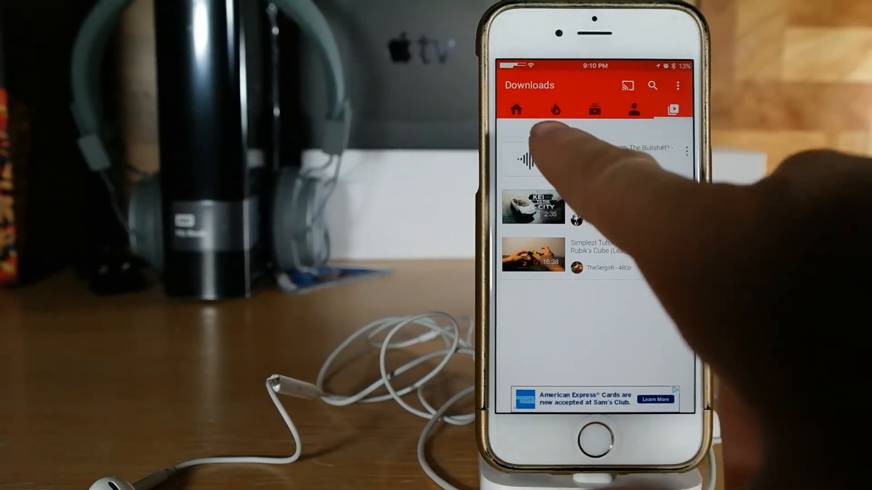
left_click(555, 109)
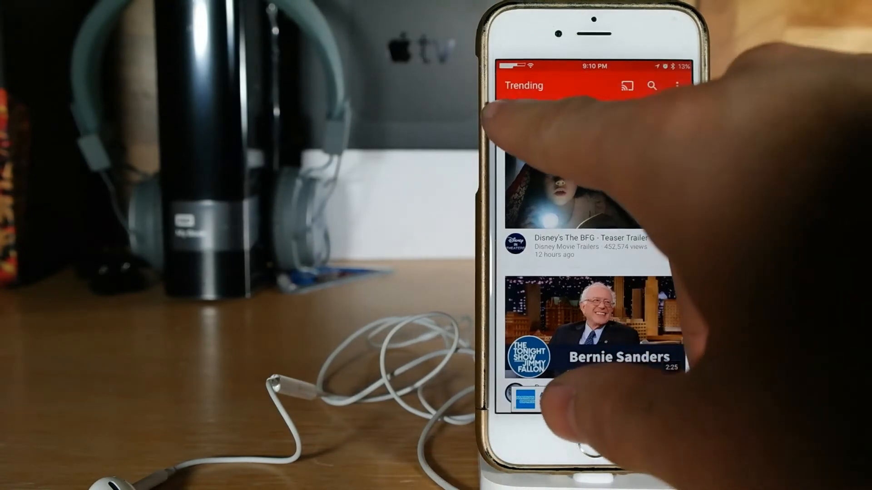
left_click(516, 110)
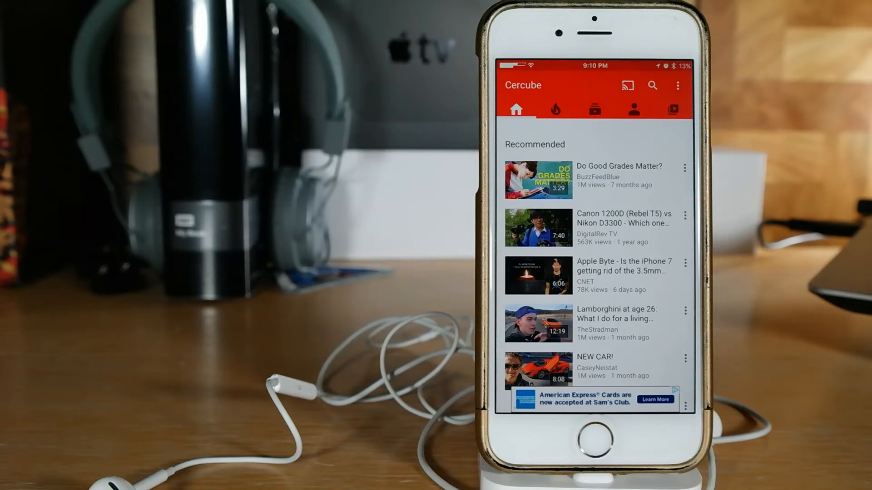
Go through the three-dot menu and Settings to Cercube's Configuration page
left_click(677, 86)
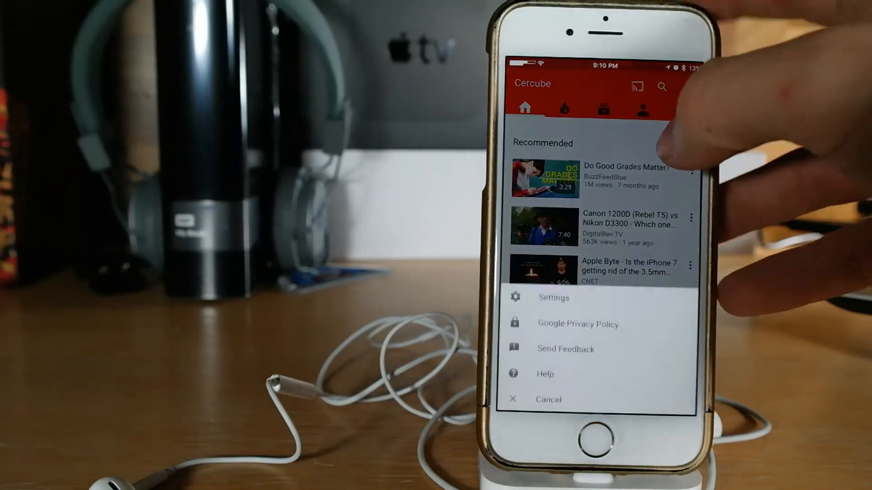
left_click(552, 297)
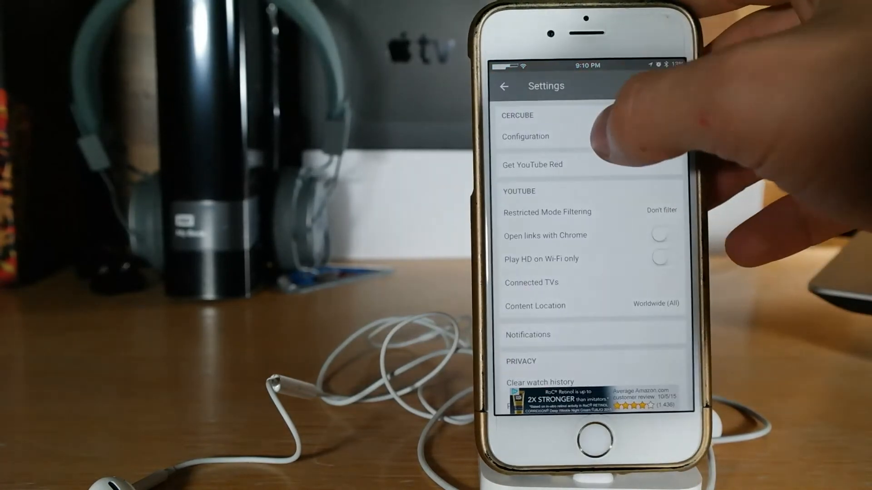
left_click(524, 136)
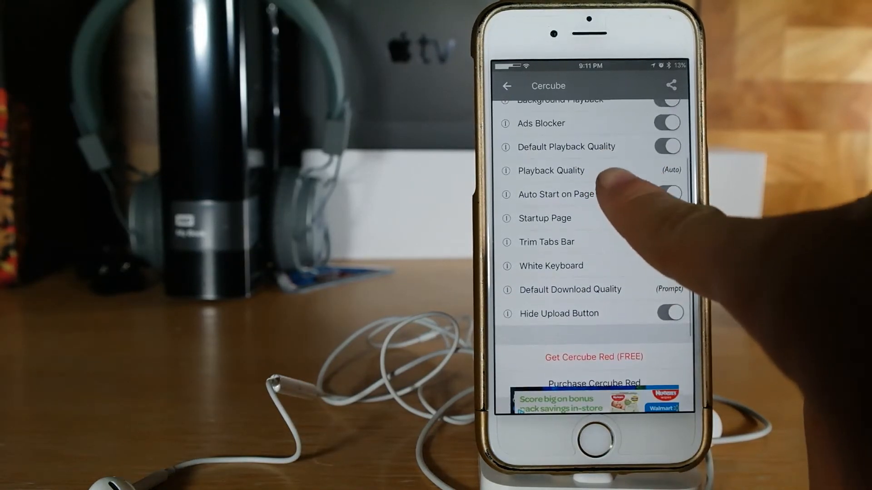
scroll("down", 3)
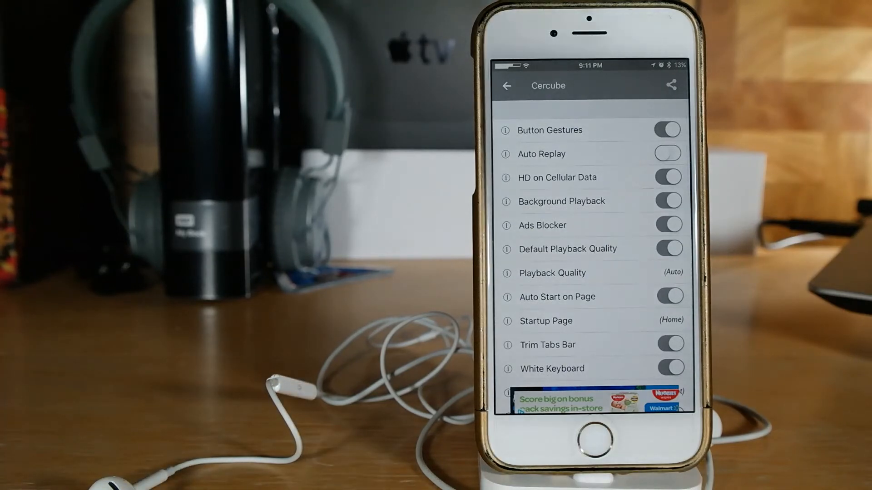
scroll("down", 3)
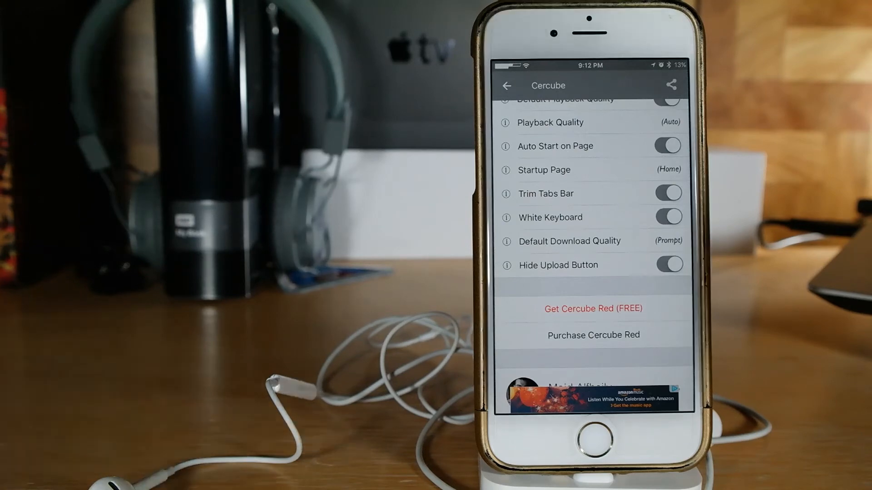
Scroll to the bottom of Configuration and choose Get Cercube Red (FREE)
scroll("down", 3)
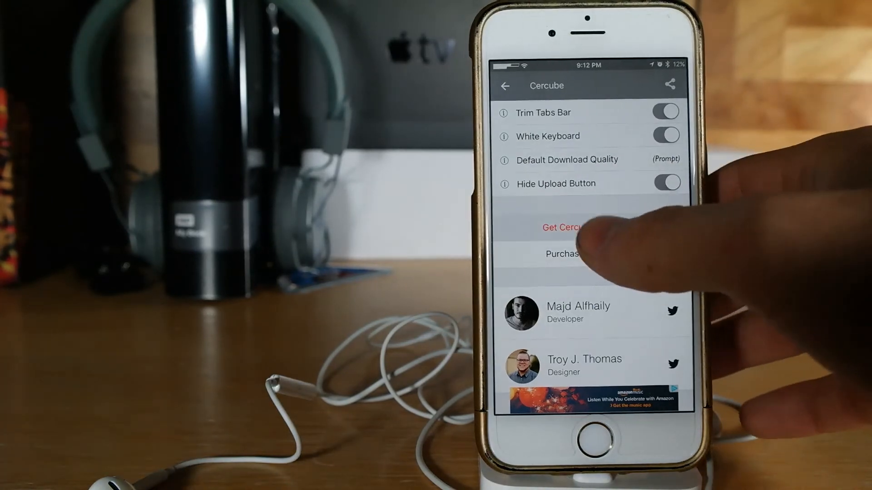
left_click(562, 227)
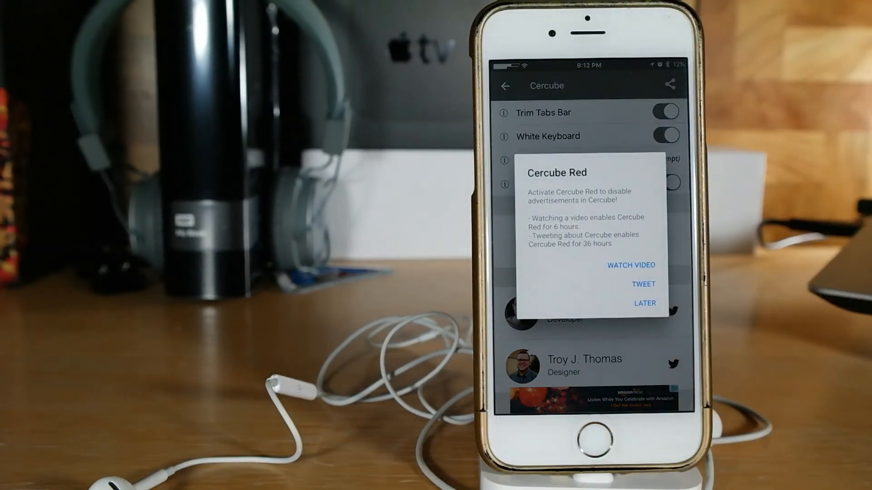